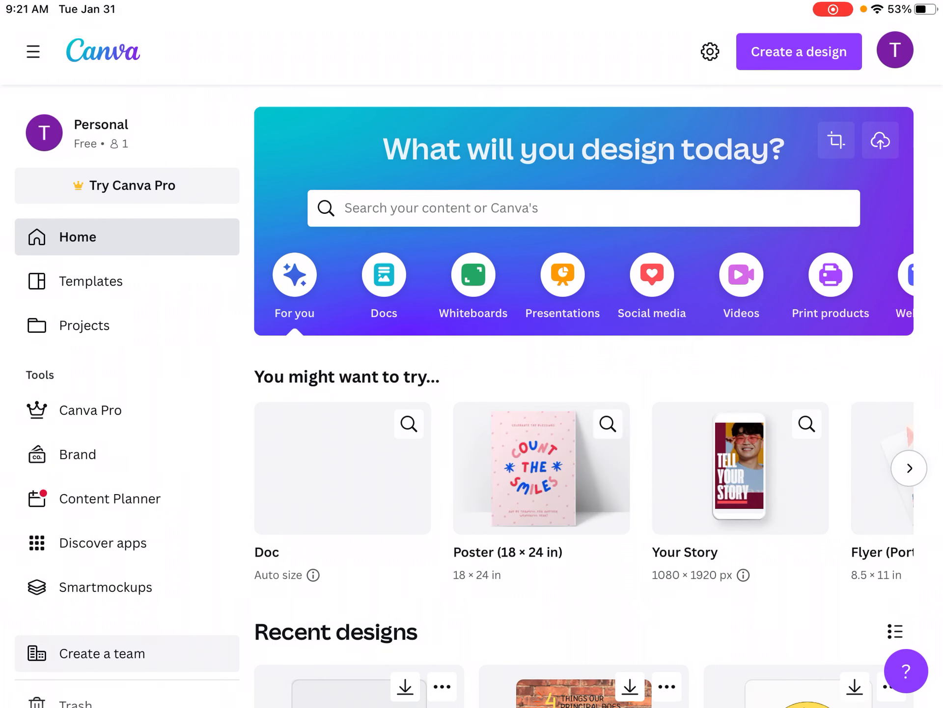
Step: Scroll to Recent designs to reach the '4 Things Our Principal Does' poster
scroll("down", 3)
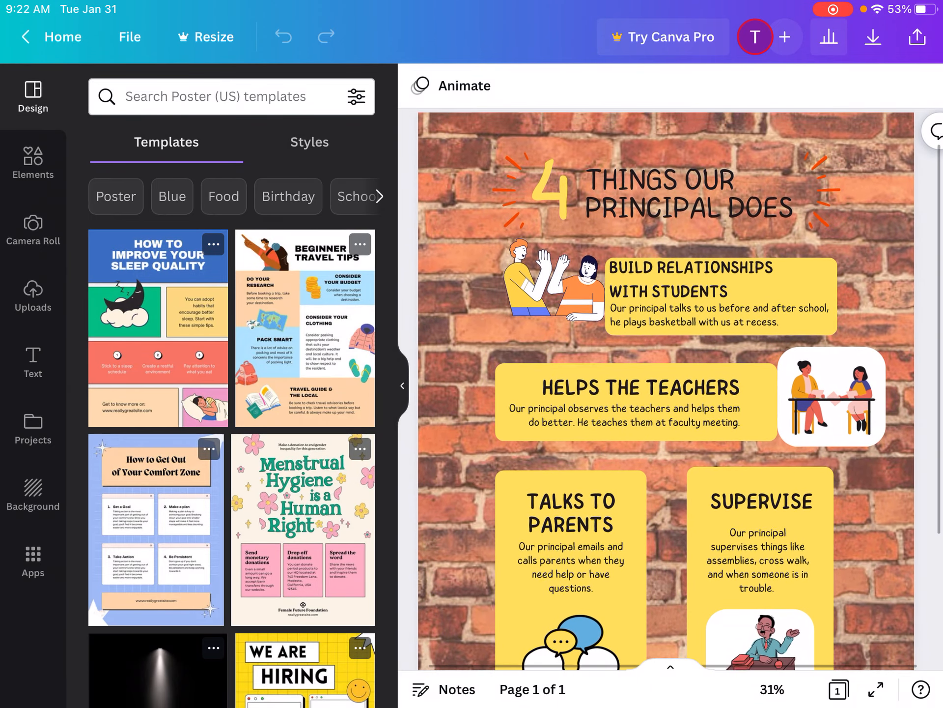
scroll("down", 3)
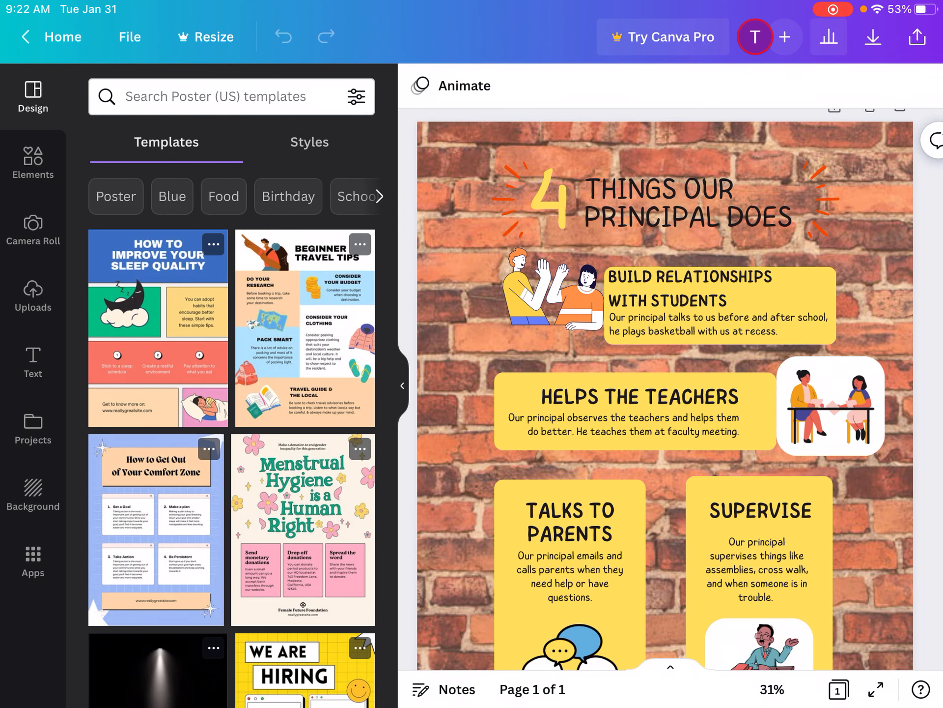
Step: Browse Background images, trying the green grass image before the bokeh lights one
left_click(33, 491)
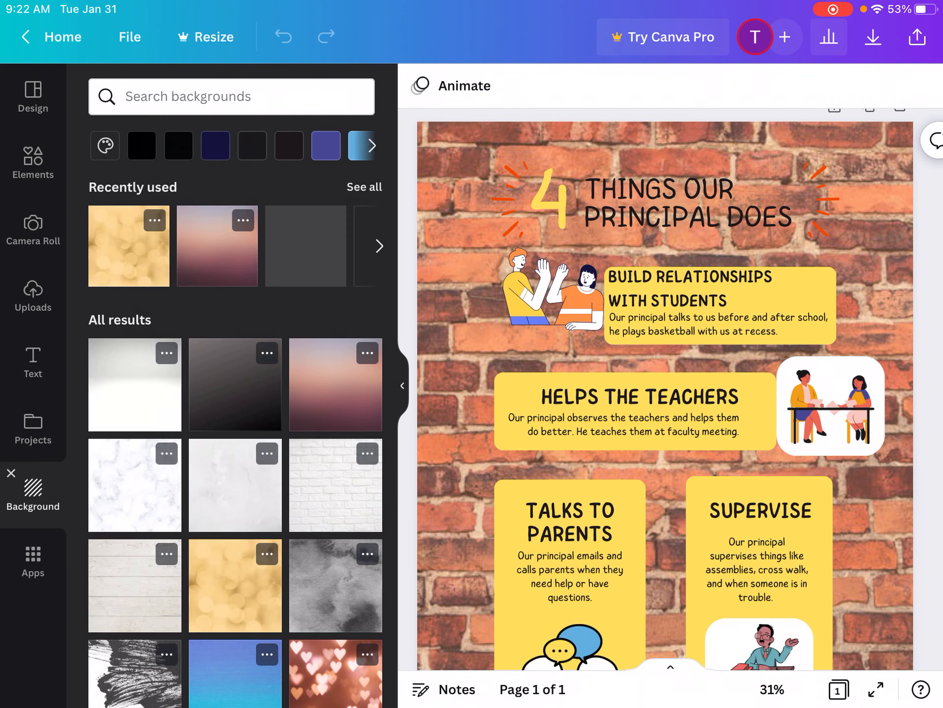
scroll("down", 3)
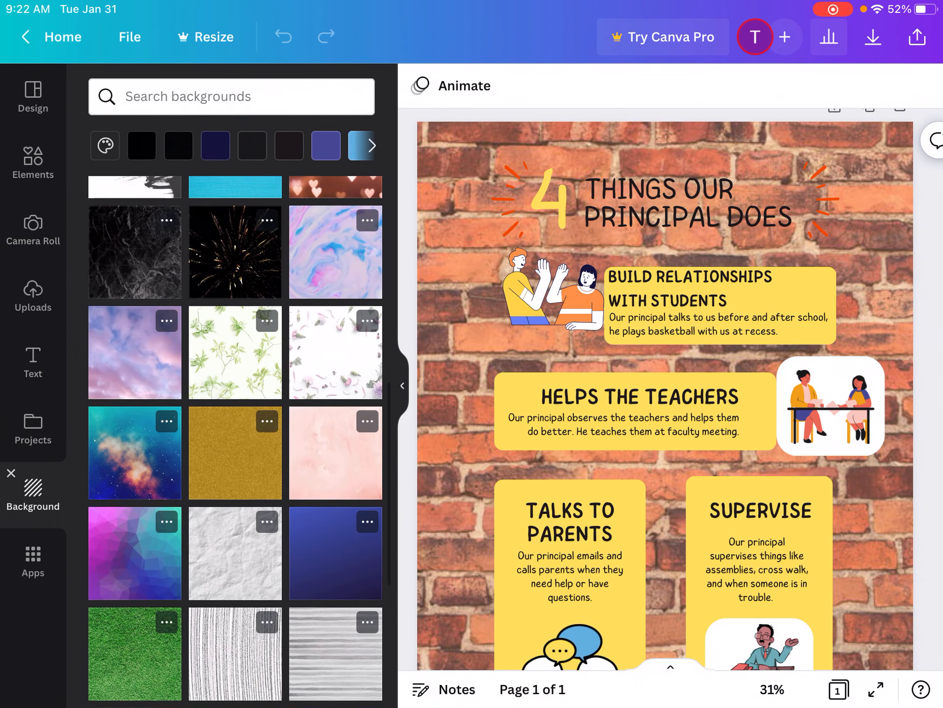
scroll("down", 3)
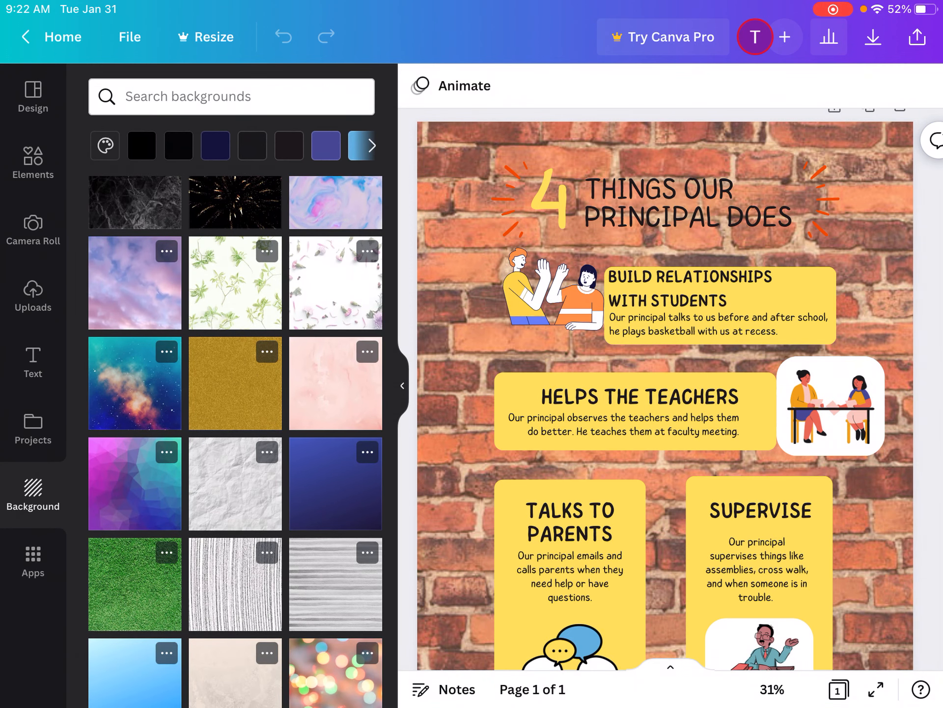
left_click(325, 145)
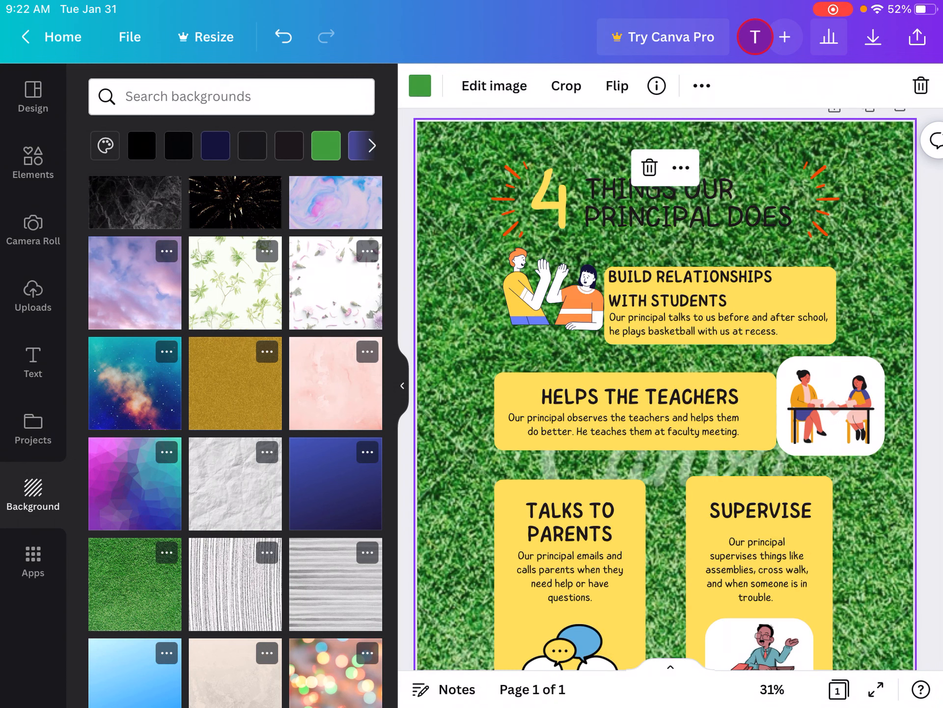
scroll("down", 3)
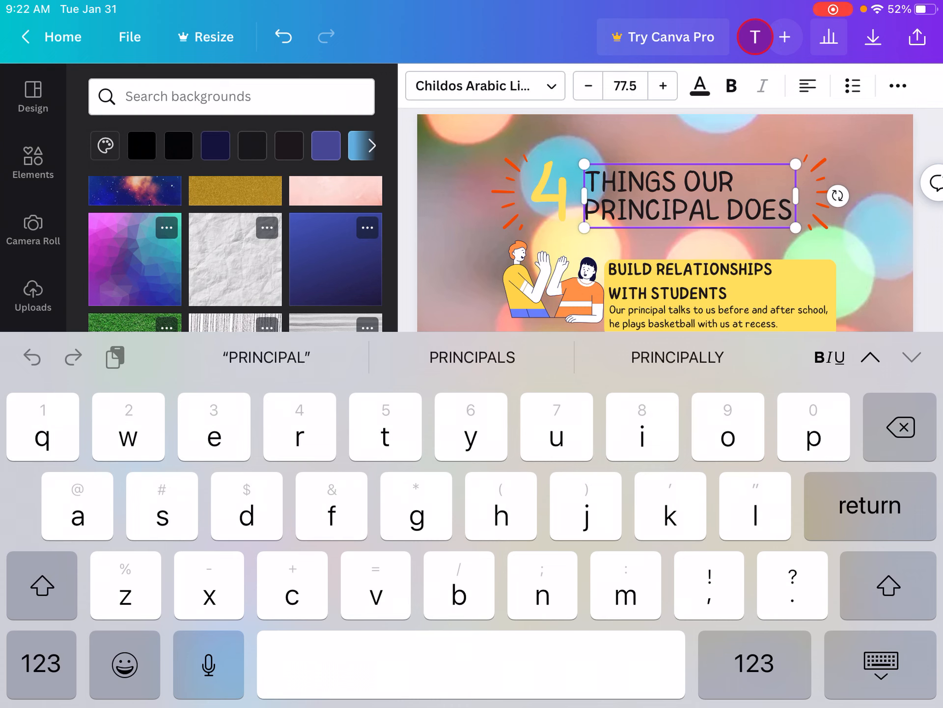
Step: Replace PRINCIPAL with LIBRARIAN in the title, then remove the high-five graphic
key("backspace")
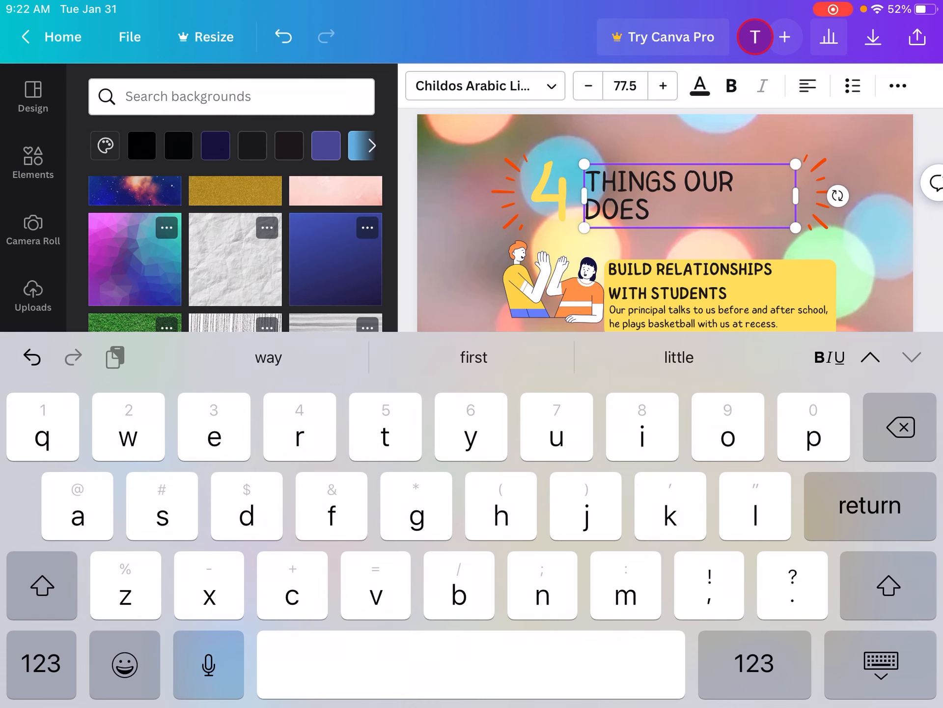
type("LIBRARIAN")
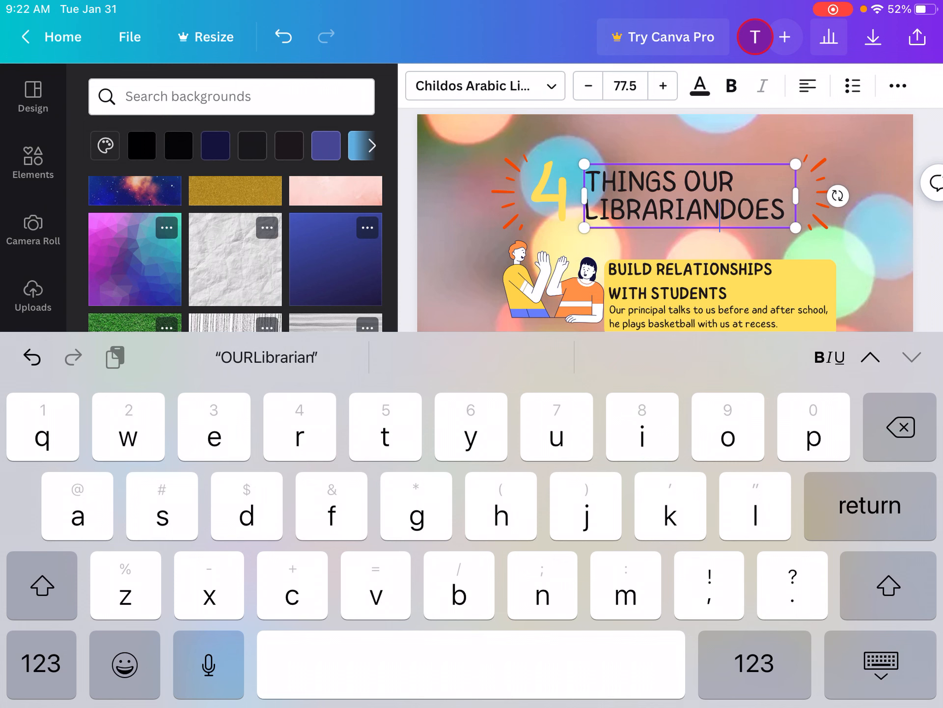
key("space")
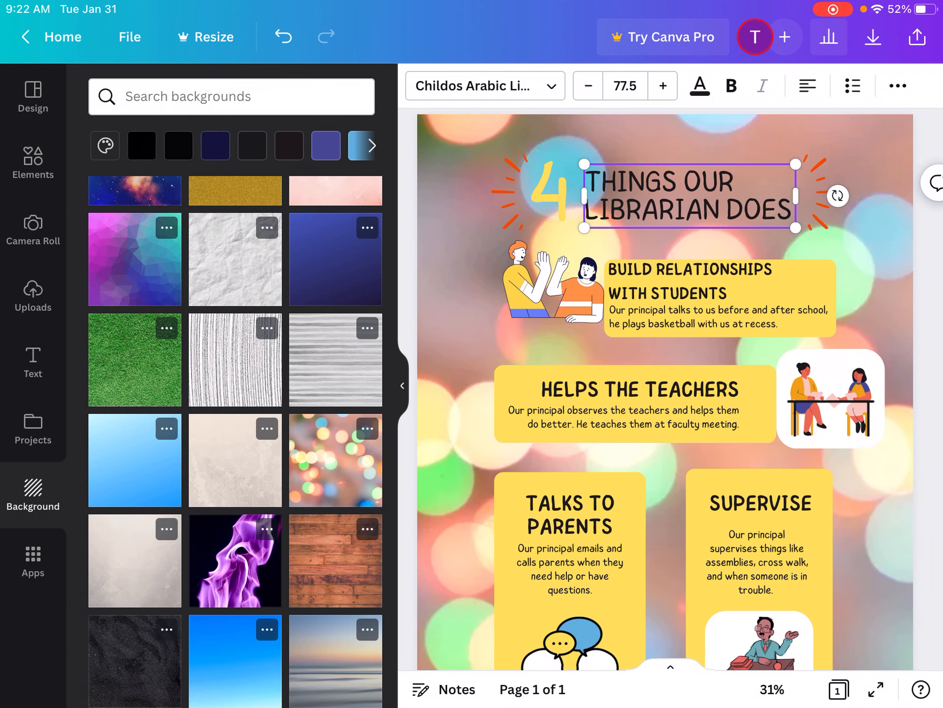
left_click(552, 286)
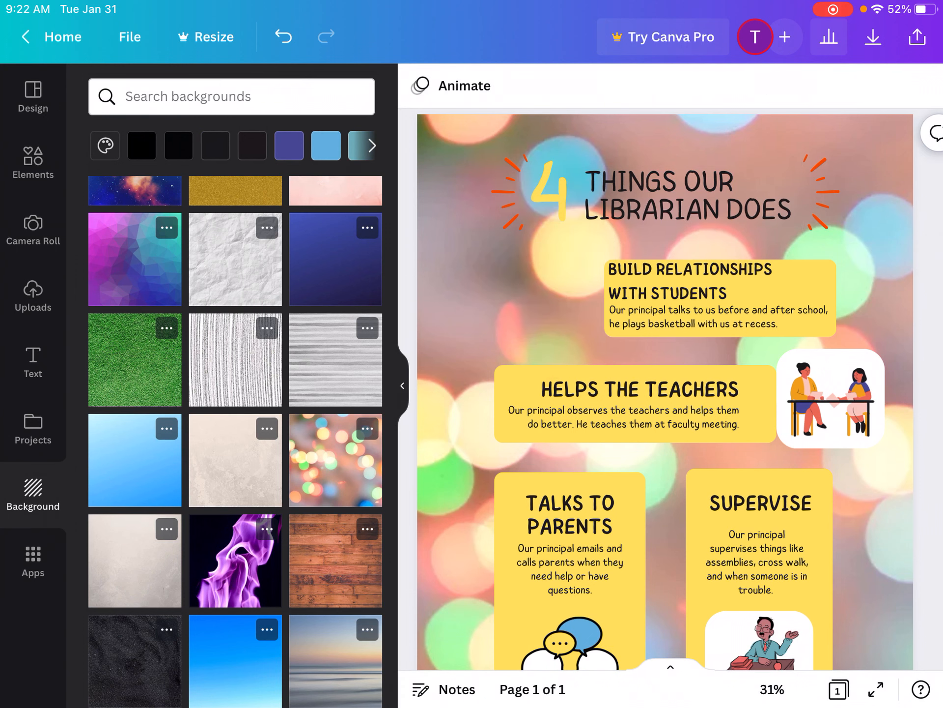
Step: Search Elements for 'Hello', filter to Graphics, and pick the waving cartoon man
left_click(33, 162)
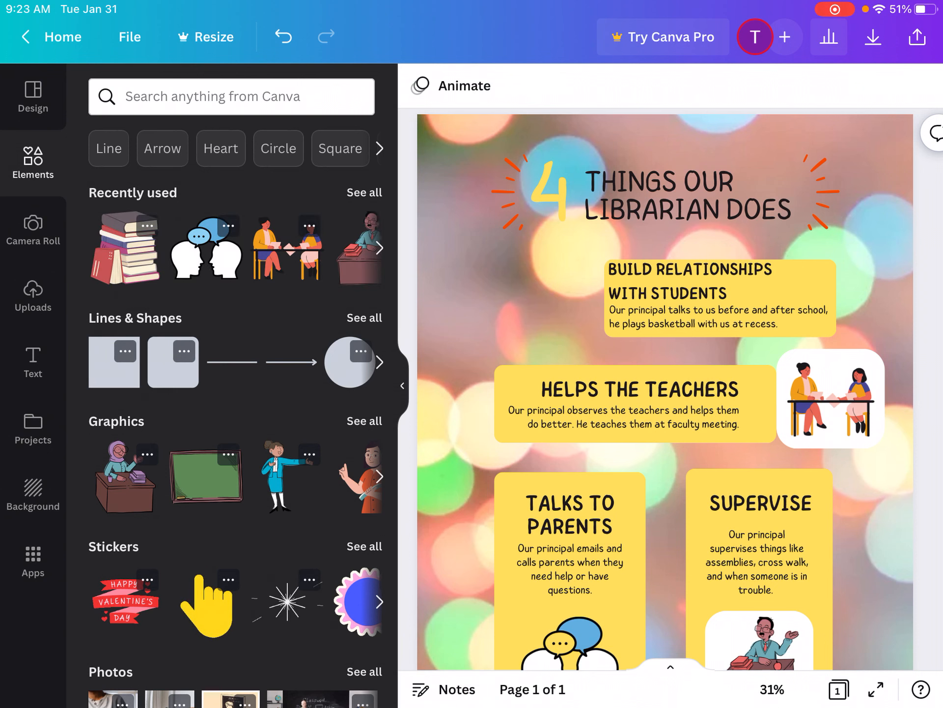
left_click(232, 96)
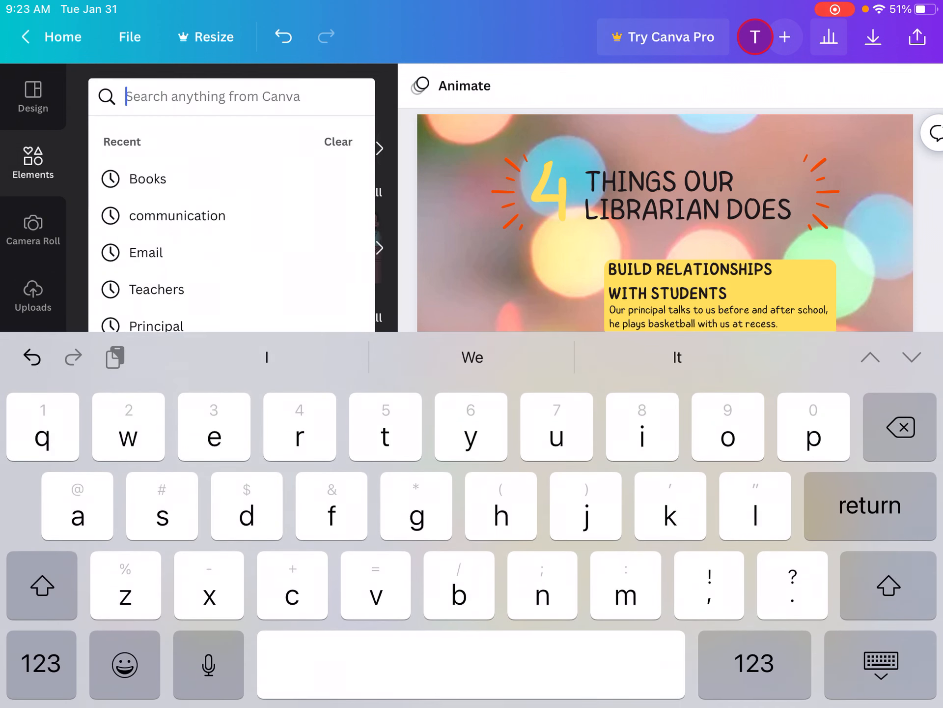
type("Hello")
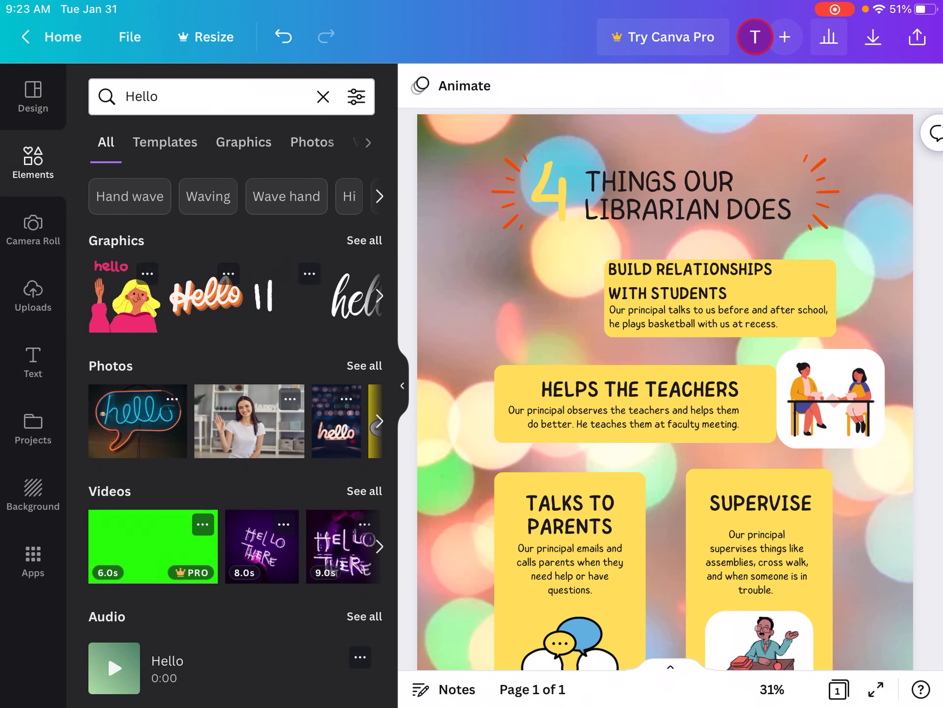
left_click(239, 142)
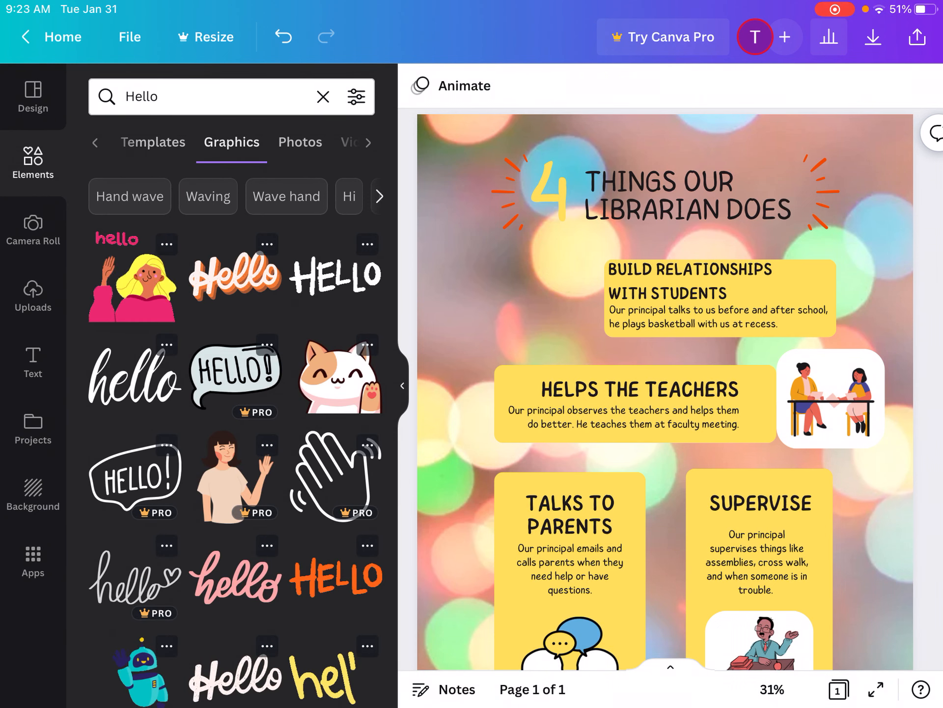
scroll("down", 3)
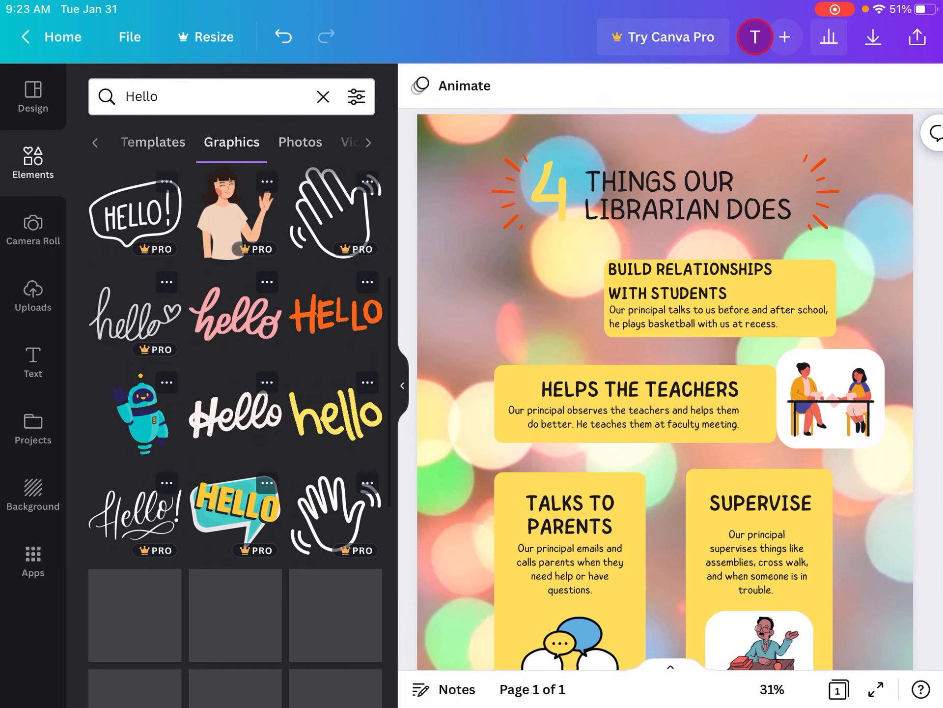
scroll("down", 3)
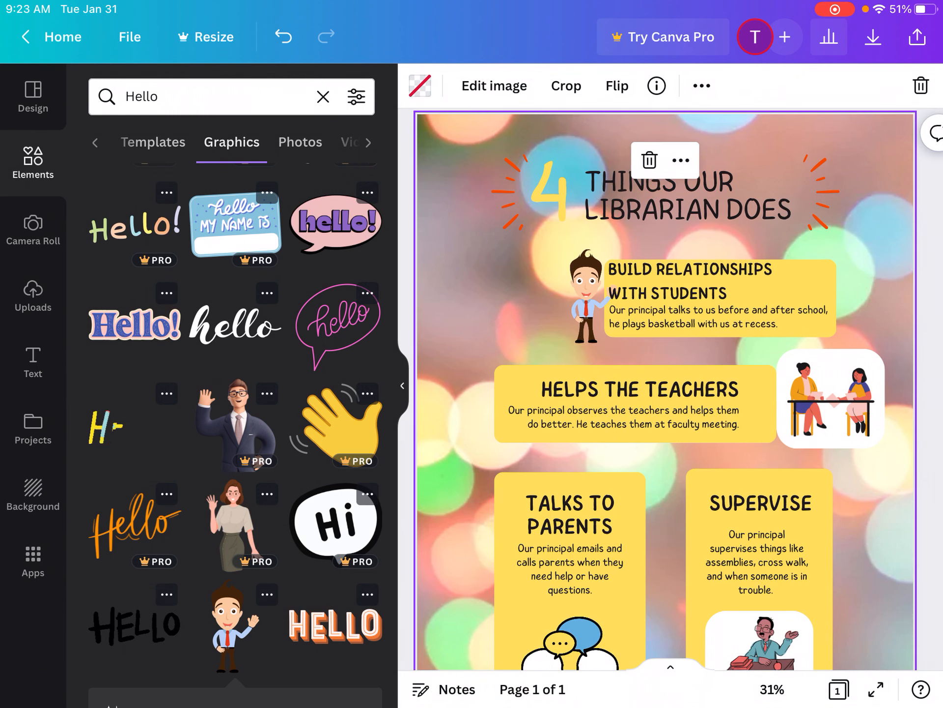
Step: Recolor the Build Relationships With Students box to light green from Photo Colors
left_click(716, 295)
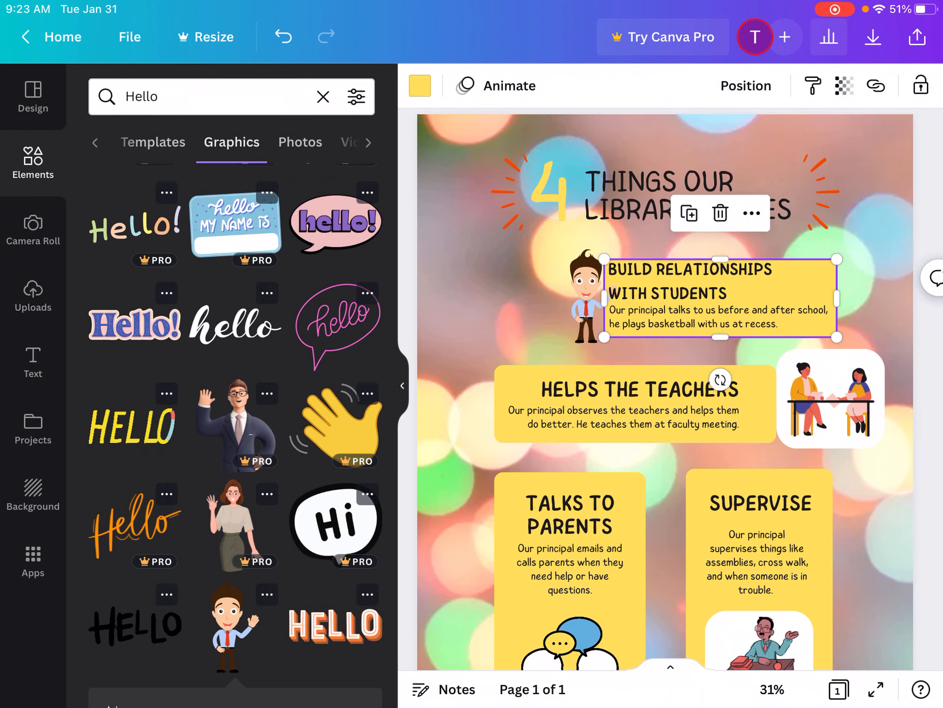
left_click(420, 86)
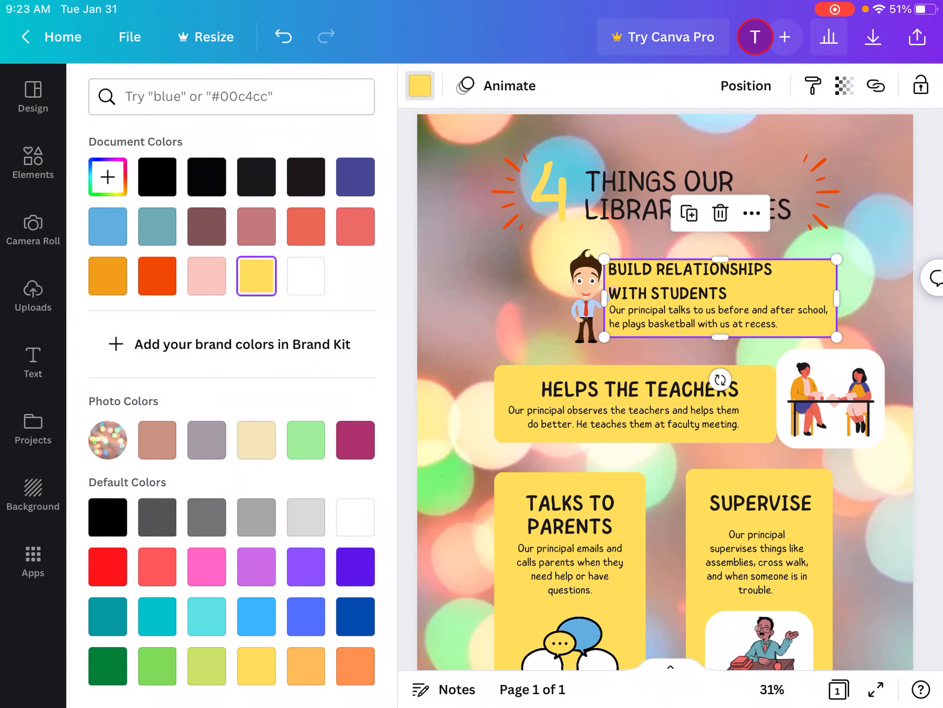
left_click(304, 441)
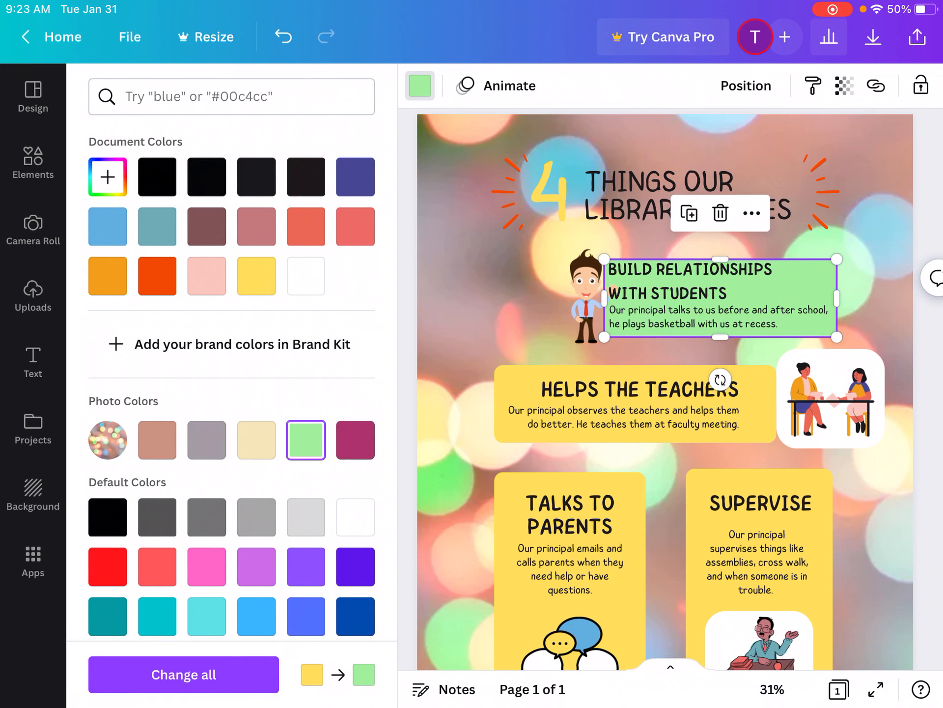
type("Hello")
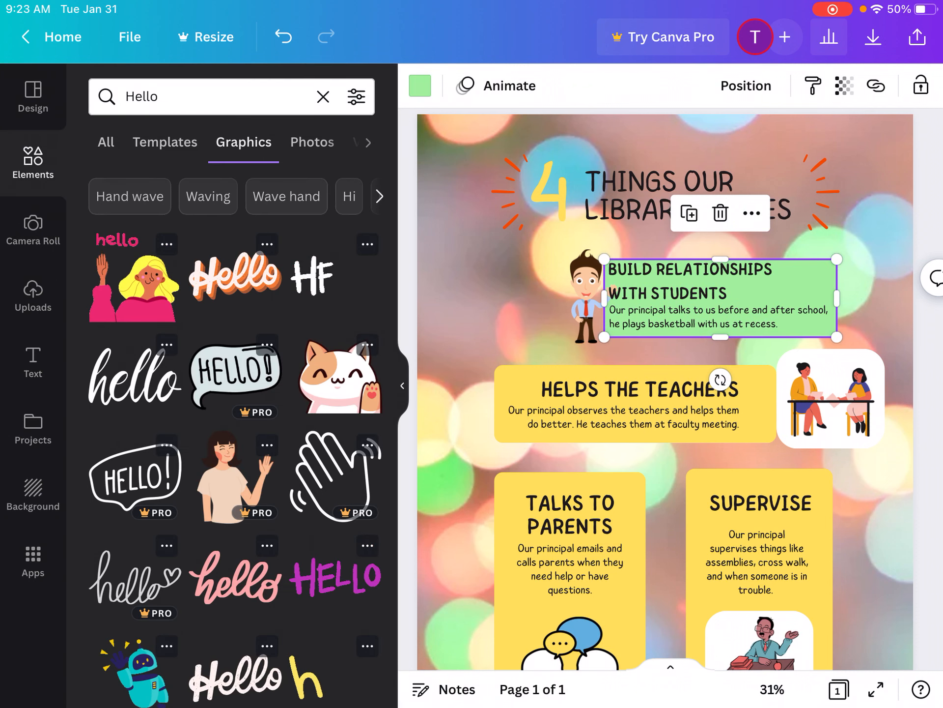